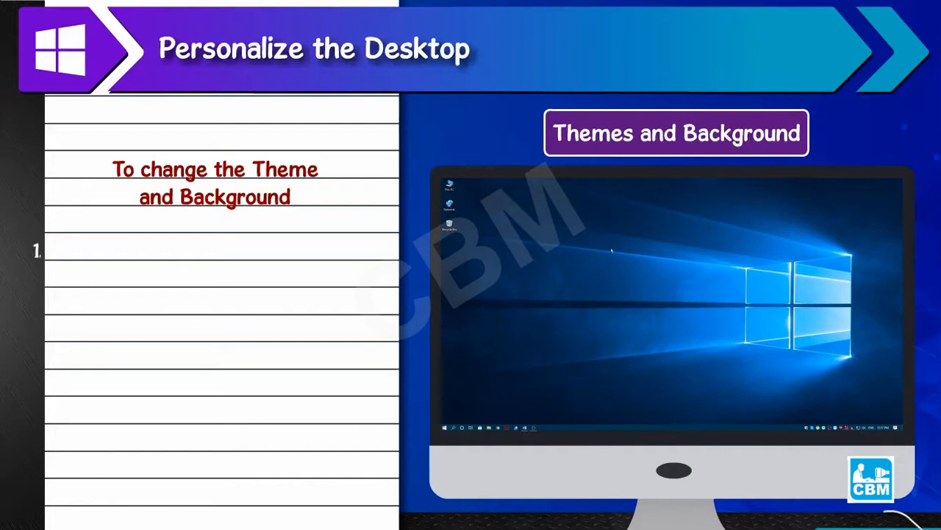
Open Personalize from the desktop context menu to reach the Background settings page.
right_click(610, 250)
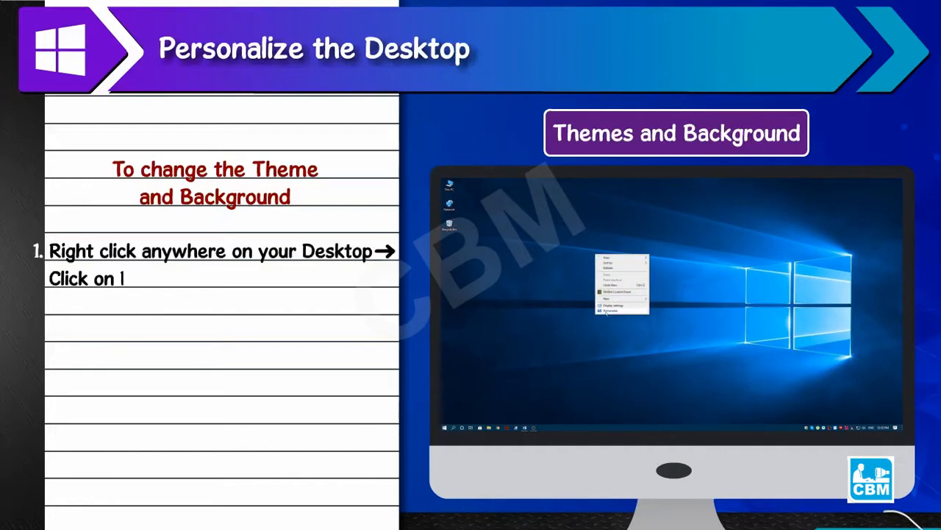
left_click(609, 310)
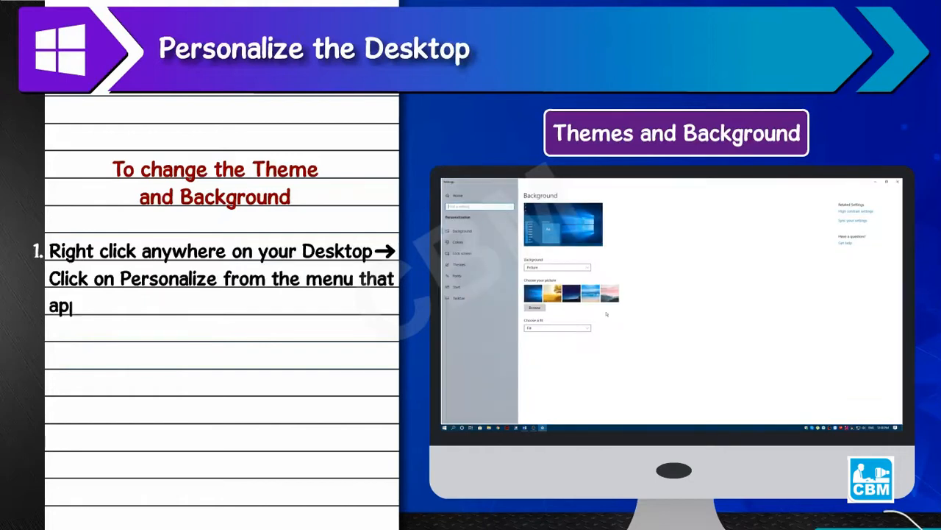
type("appears → Settings window opens.")
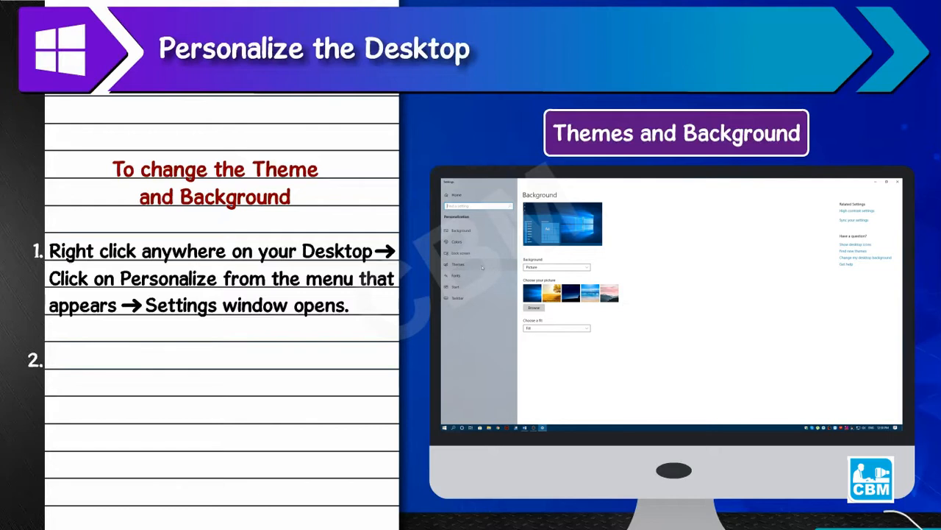
left_click(459, 263)
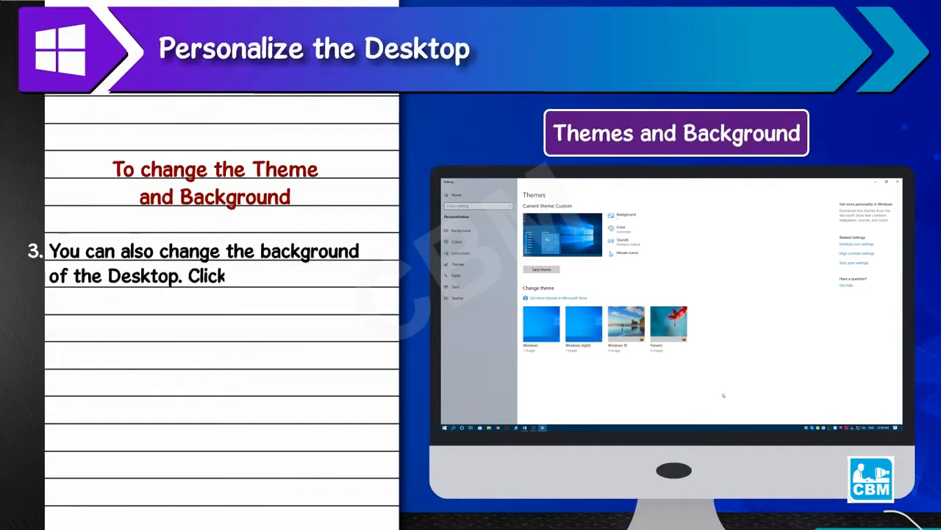
left_click(462, 230)
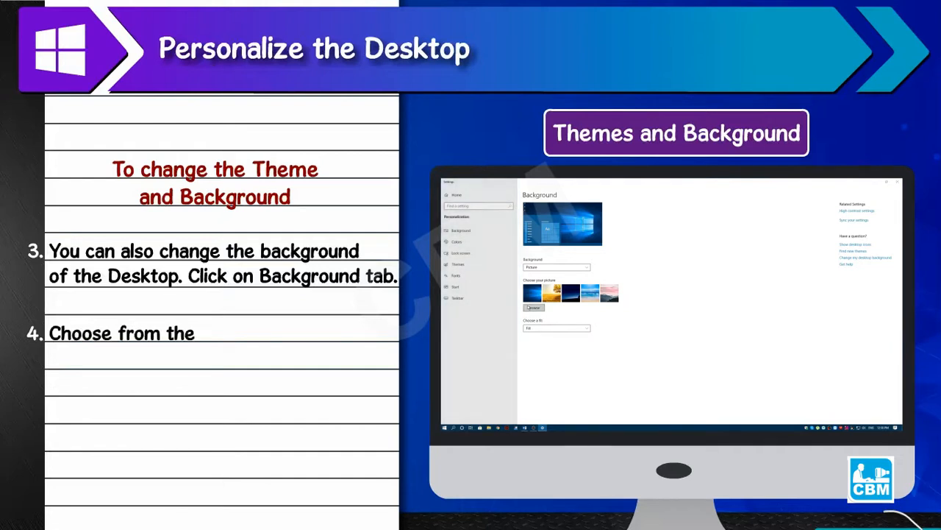
left_click(534, 308)
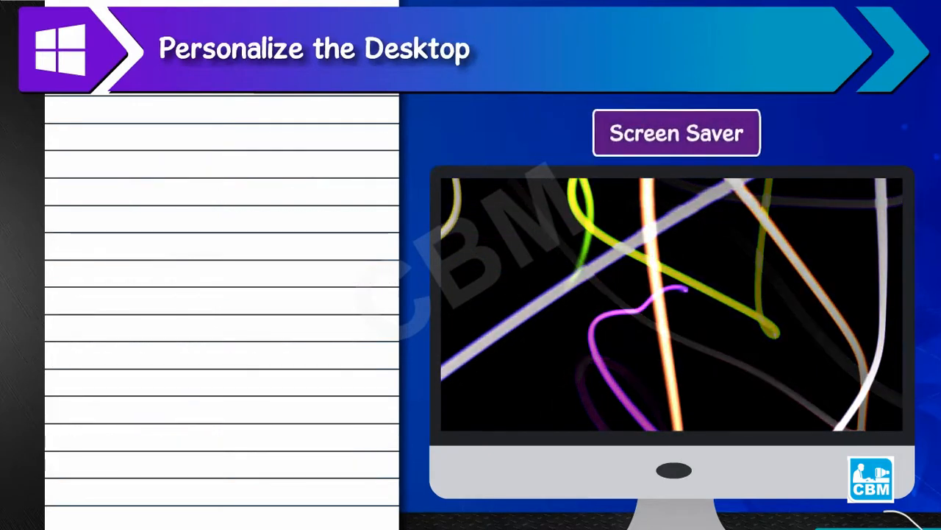
type("When the comput")
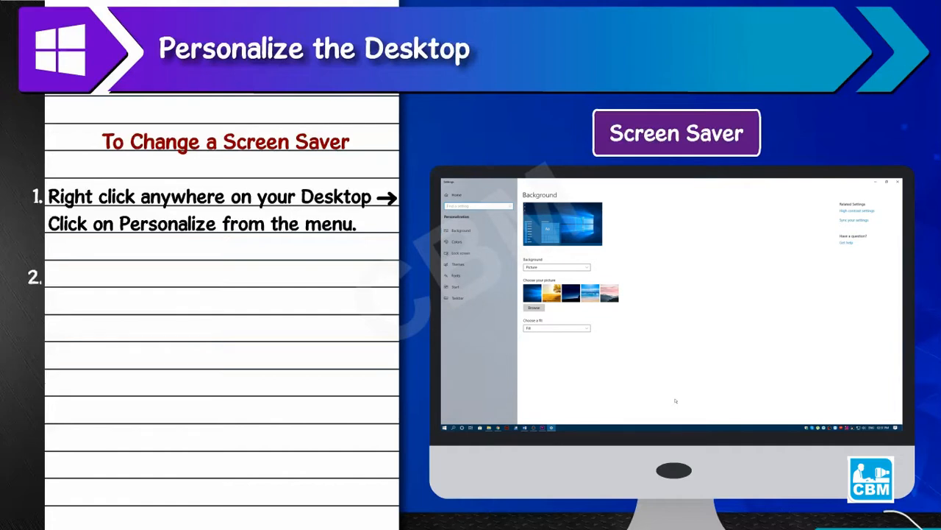
From the Lock screen page, open Screen saver settings and select Ribbons.
left_click(461, 252)
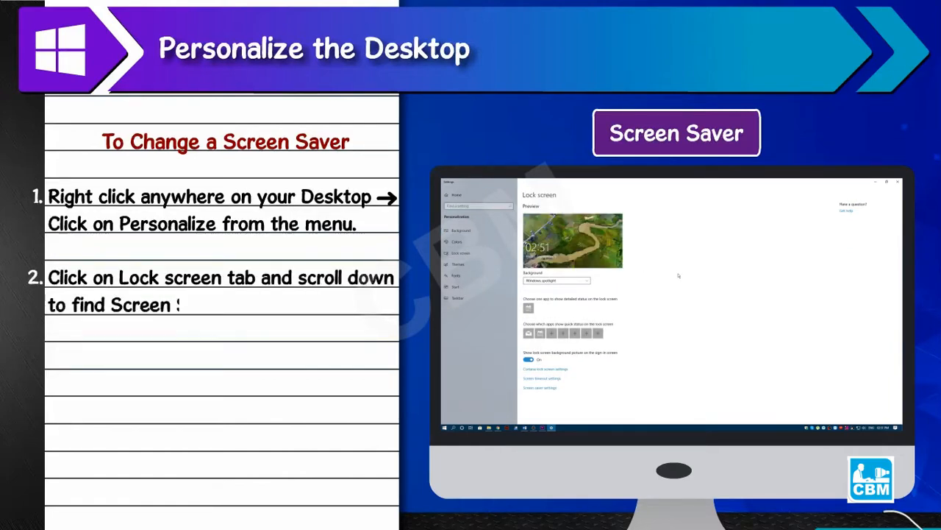
type("Saver Settings and")
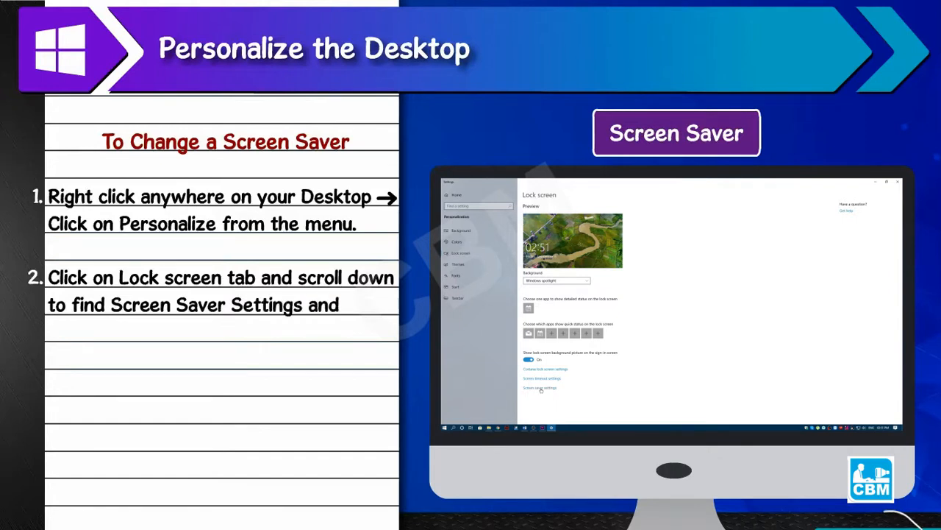
left_click(539, 388)
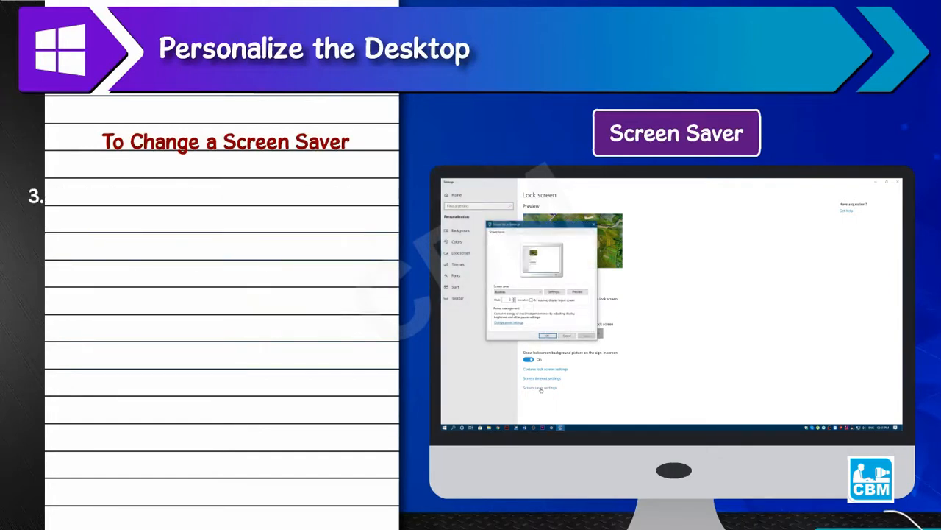
left_click(515, 292)
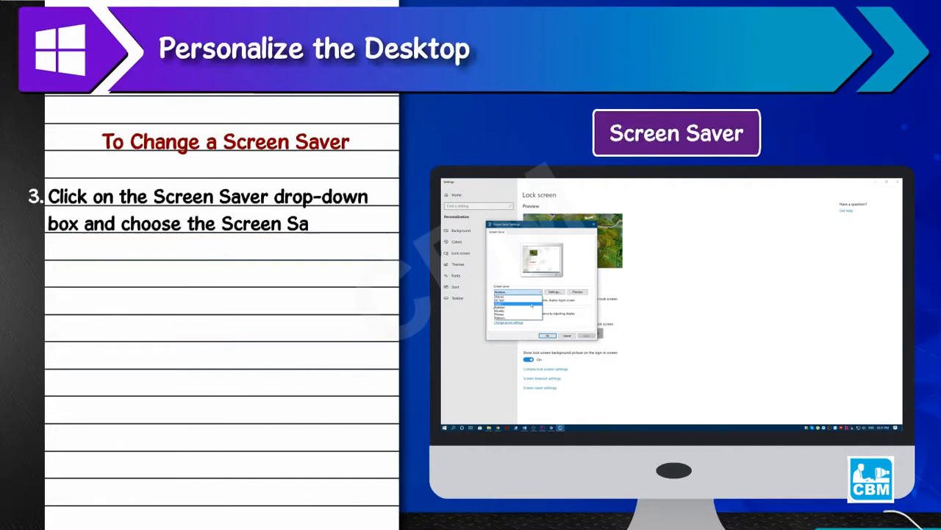
left_click(514, 299)
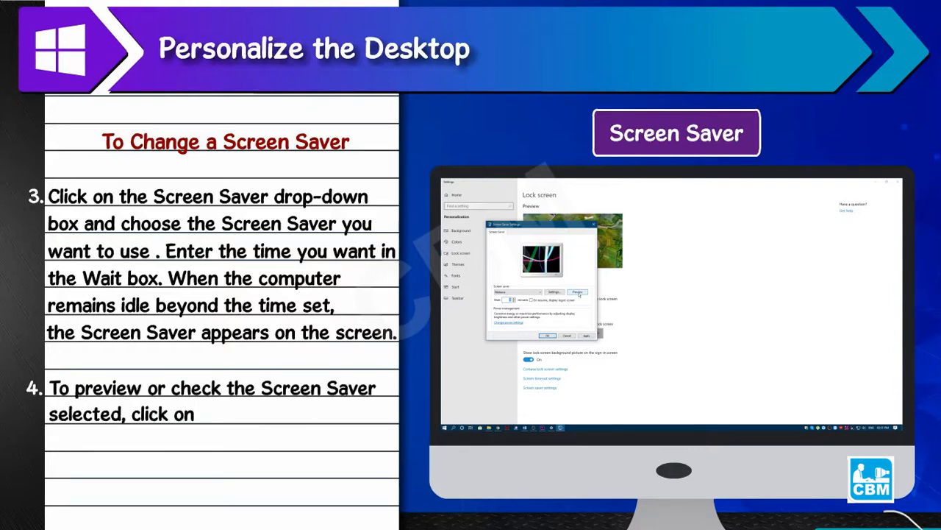
Preview the Ribbons screen saver, then confirm it and close the Screen Saver Settings dialog.
left_click(578, 292)
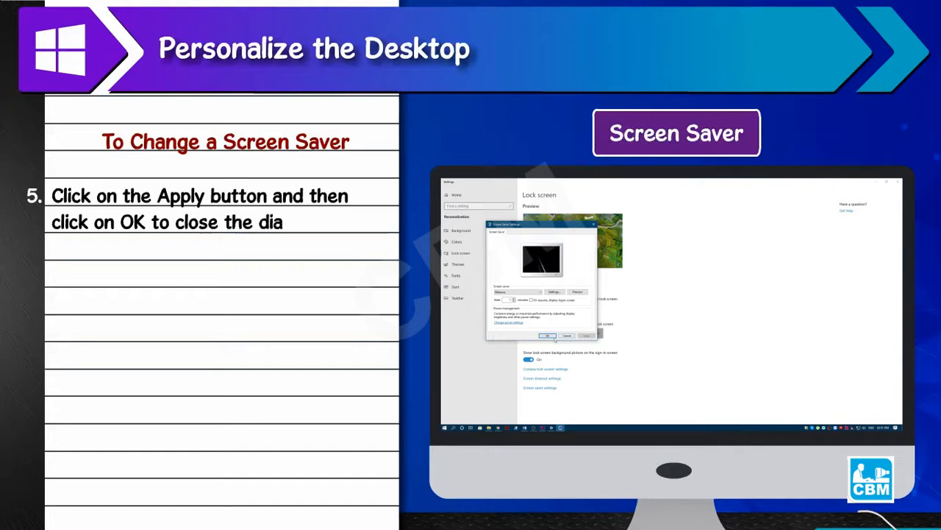
left_click(548, 335)
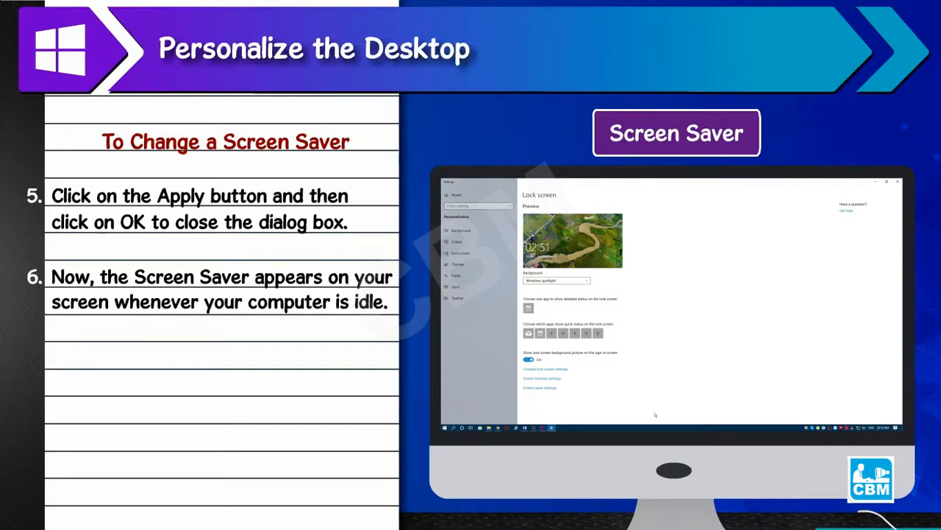
type("If move the mouse or")
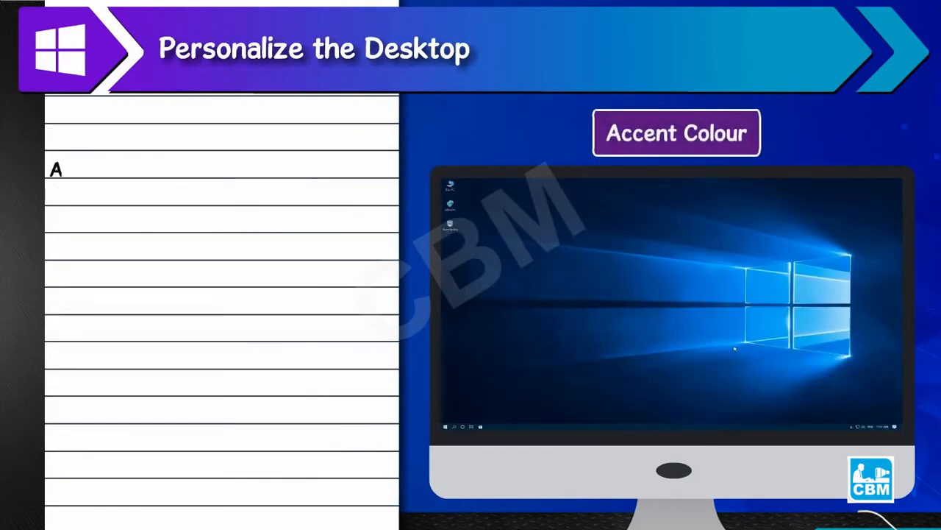
type("Apart from changing the Desktop background and Screen Saver, Wind")
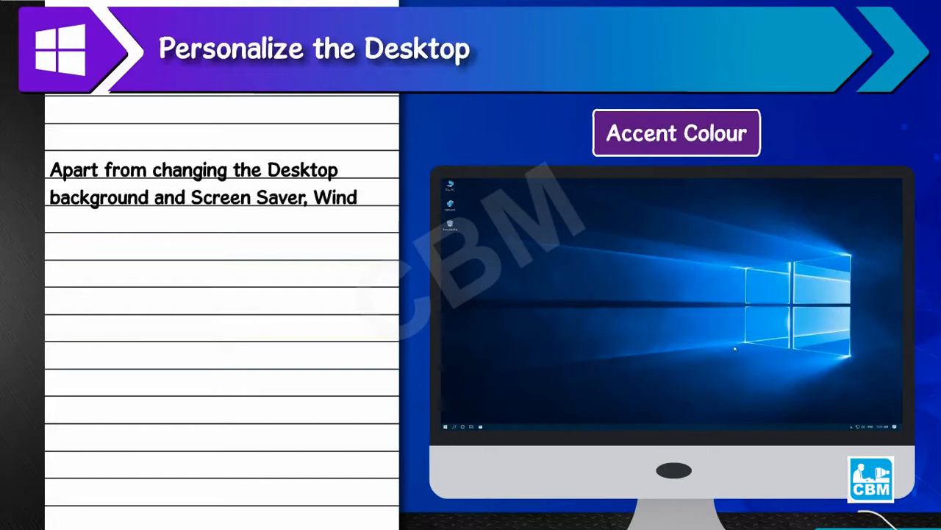
type("ows also allows You to change the")
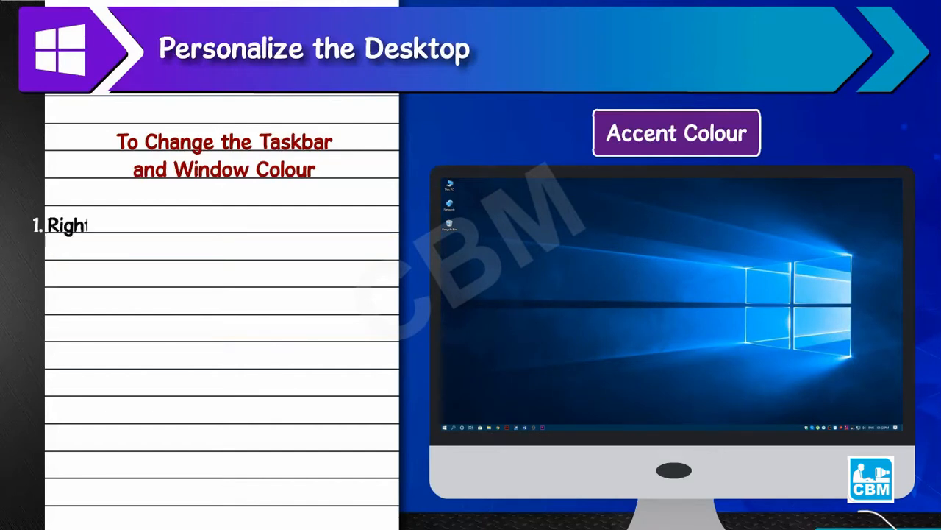
Reopen Personalize from the desktop and switch to the Colors page for accent colours.
right_click(677, 294)
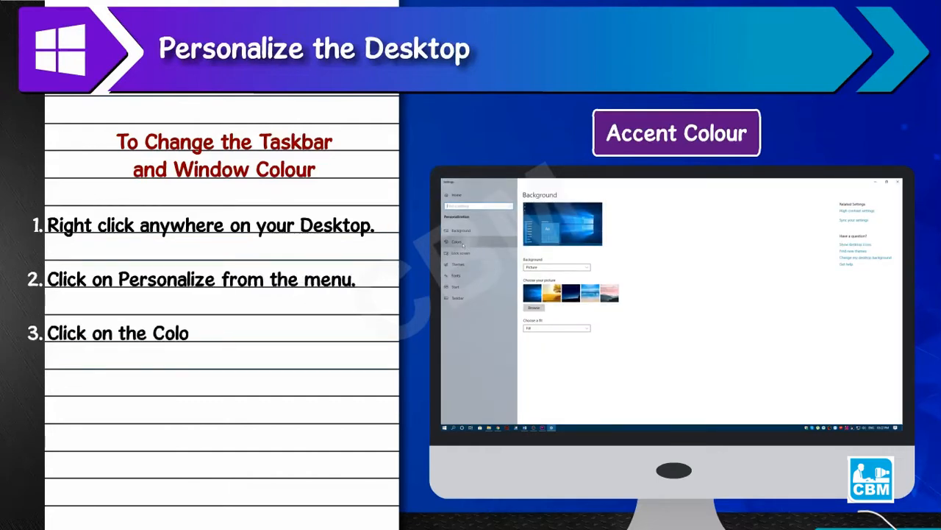
left_click(456, 242)
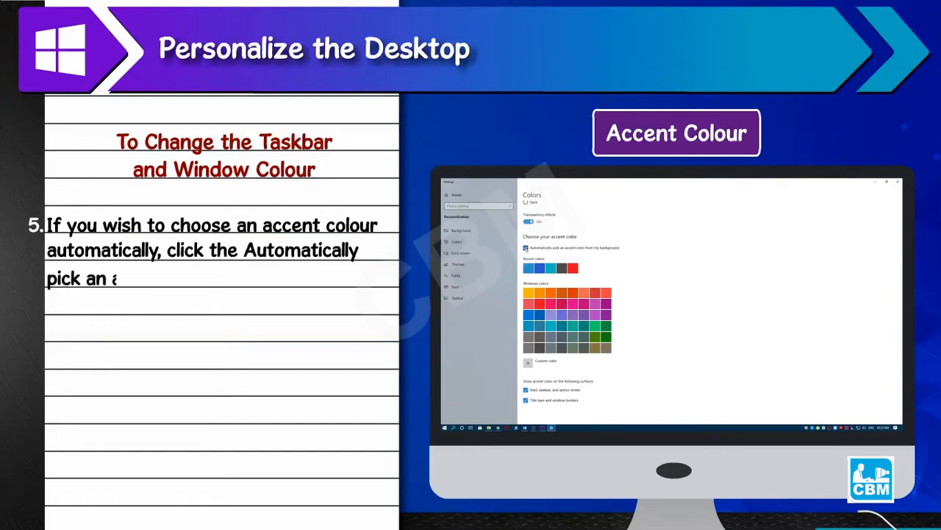
type("accent color from my background checl")
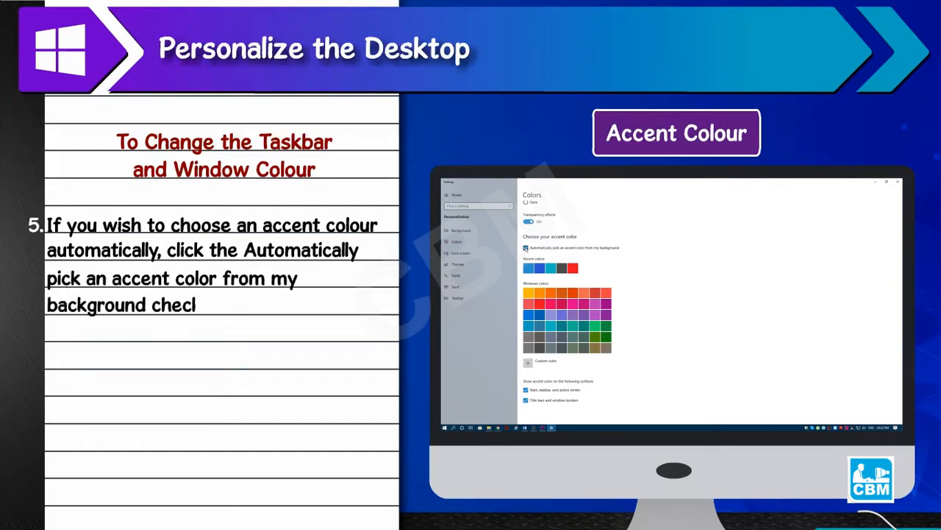